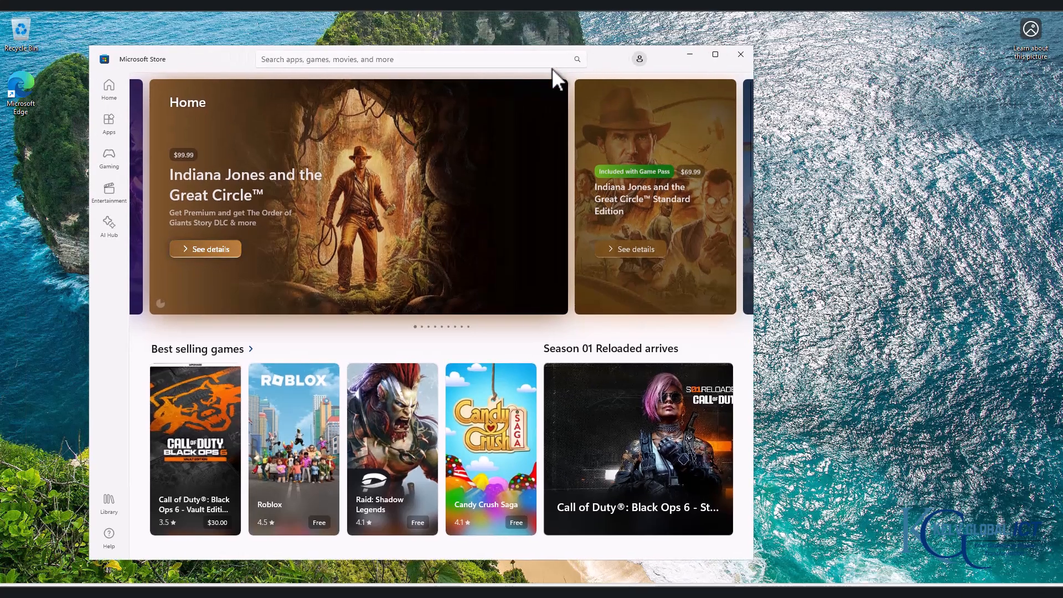
Search the Store for 'comp', reach the Company Portal page and start its install with Get
click(419, 58)
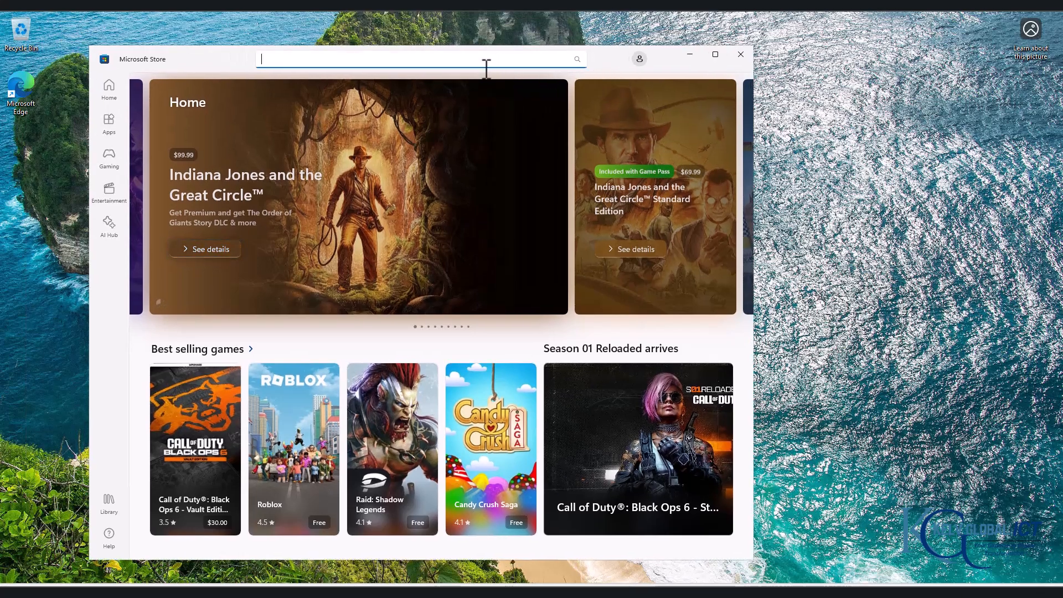
text(company port)
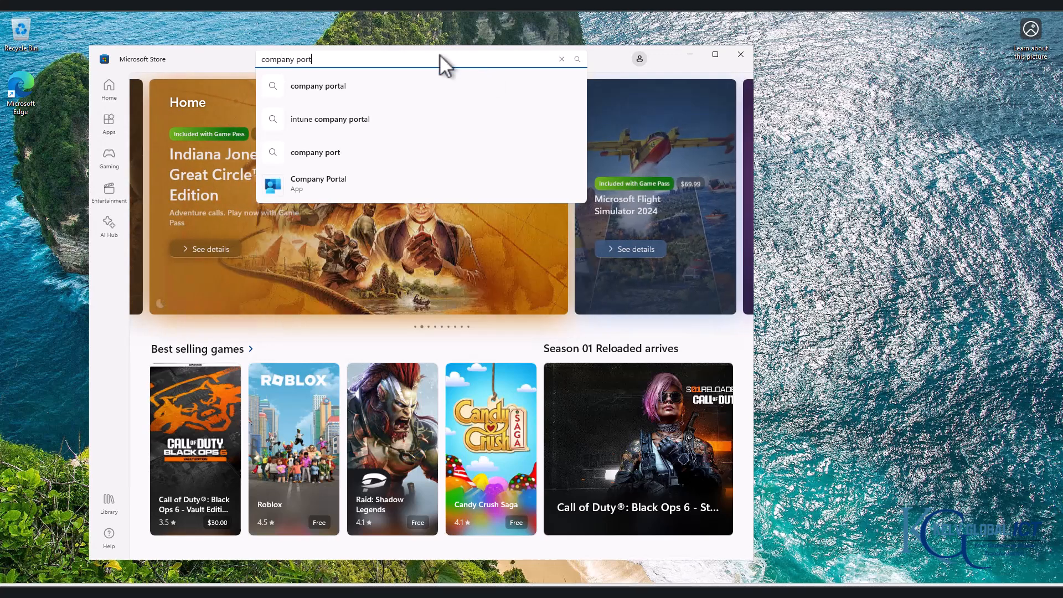
key(Enter)
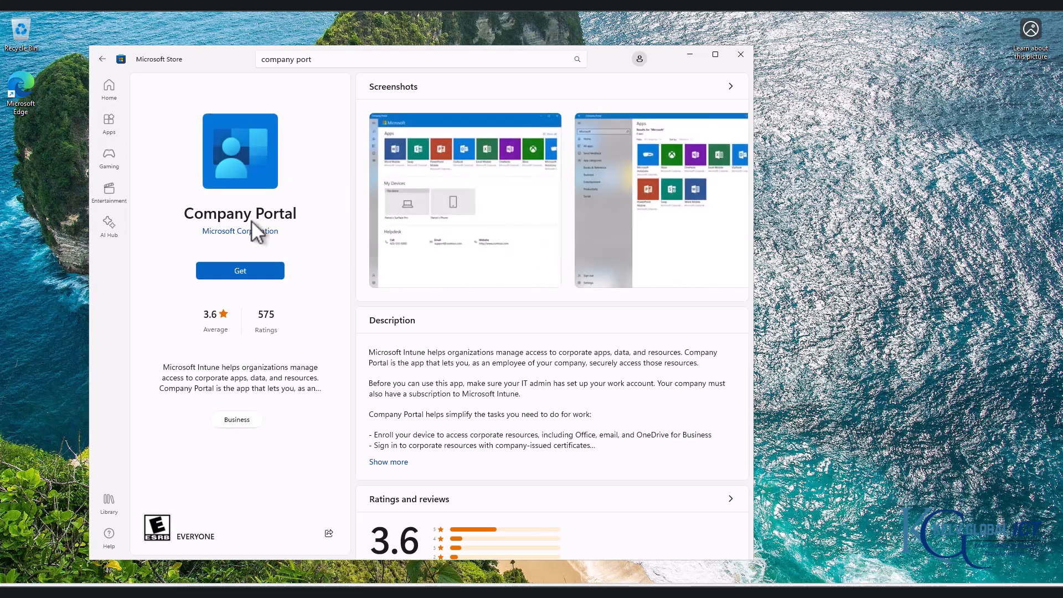
mouse_move(302, 242)
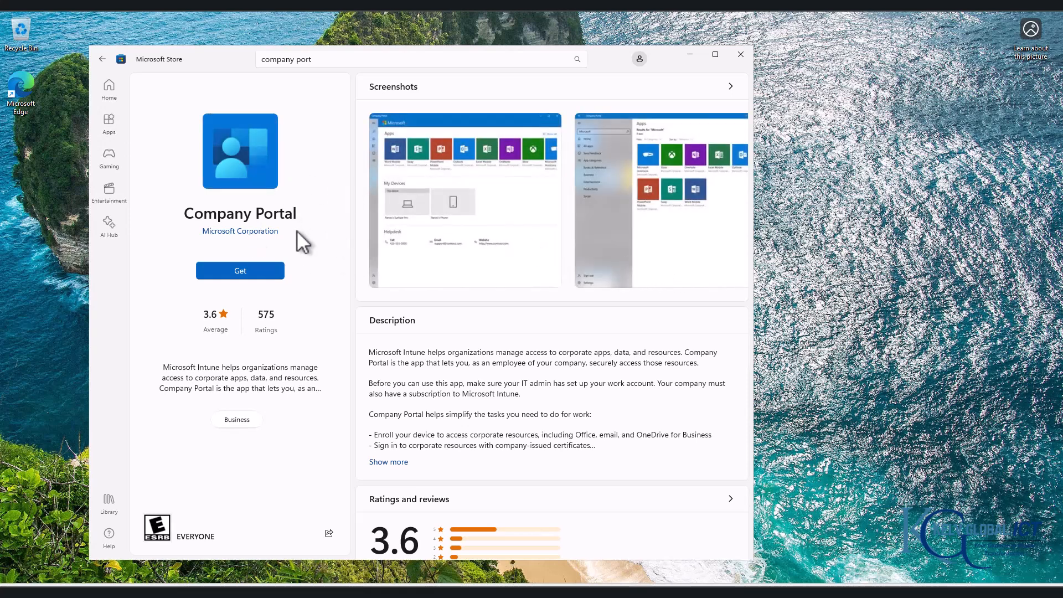
click(239, 270)
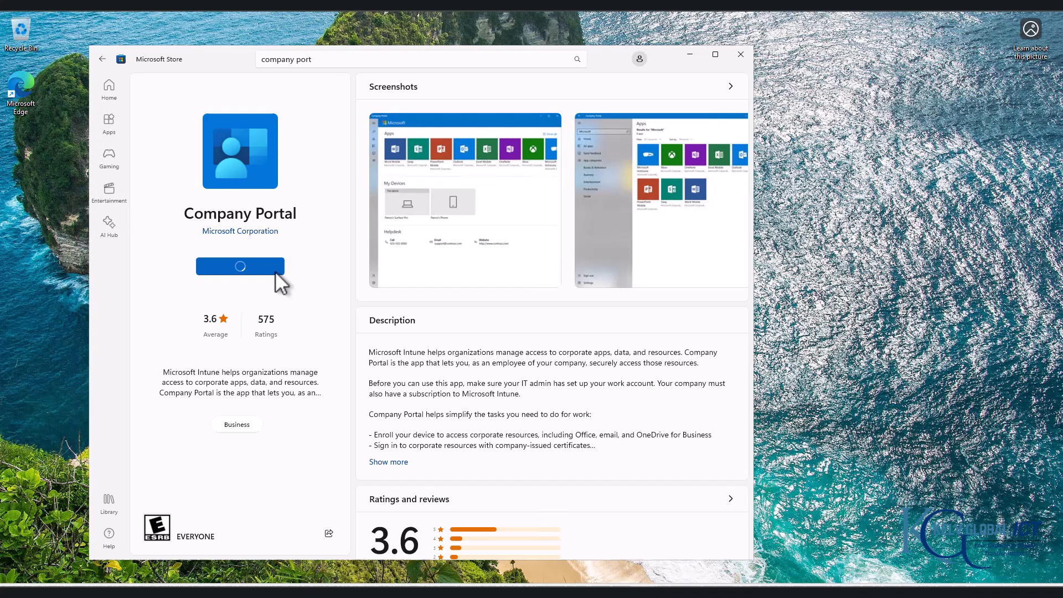
click(239, 264)
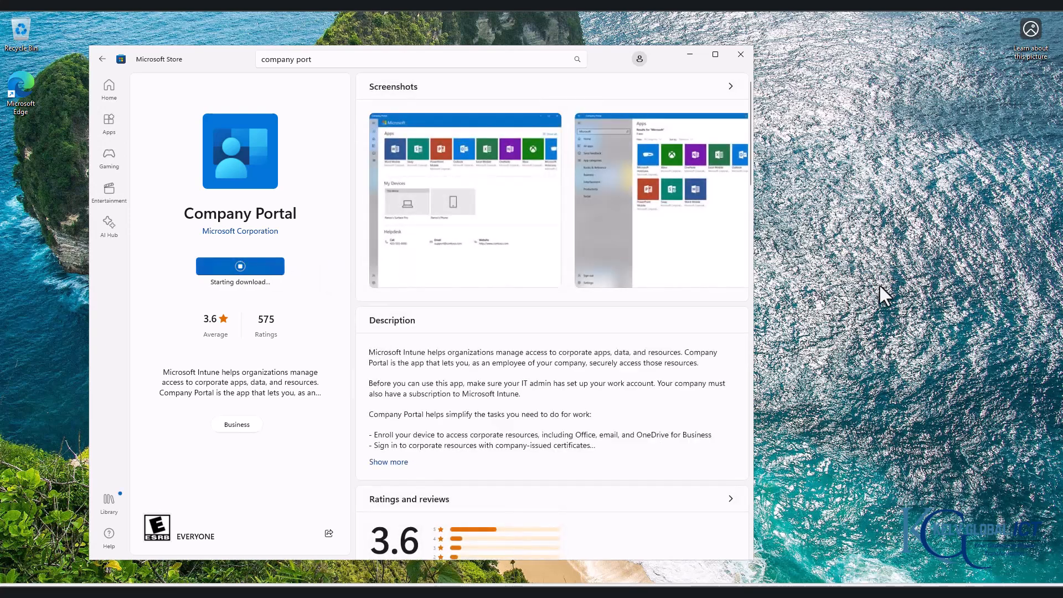
mouse_move(492, 231)
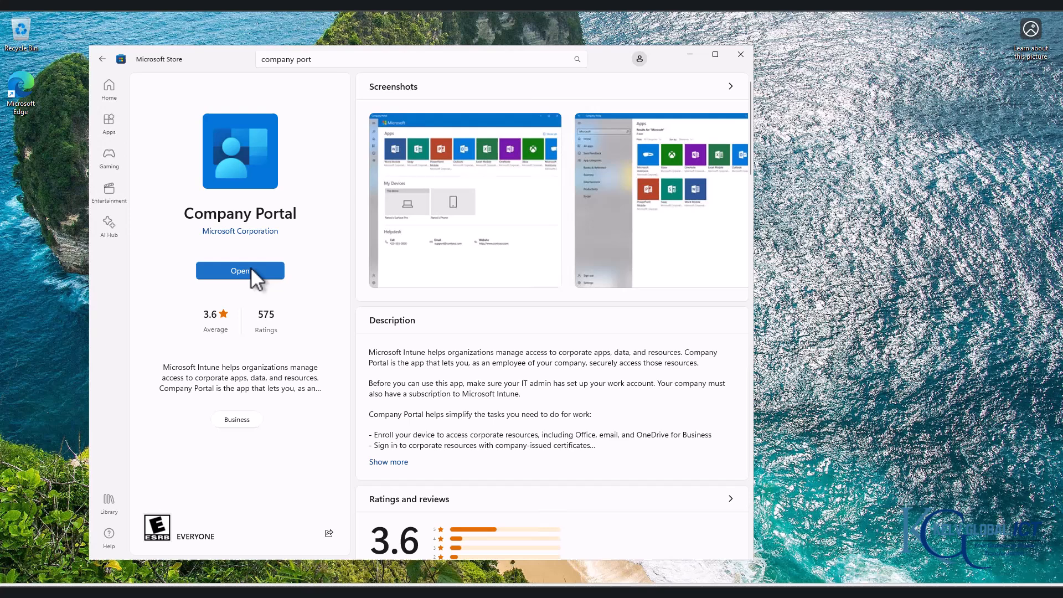
click(239, 270)
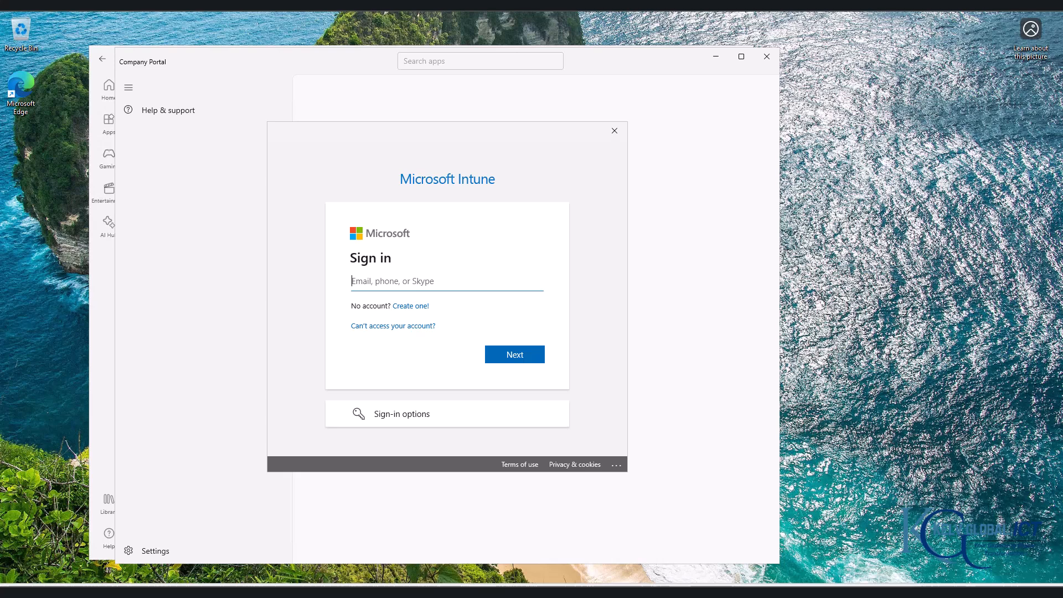
mouse_move(424, 290)
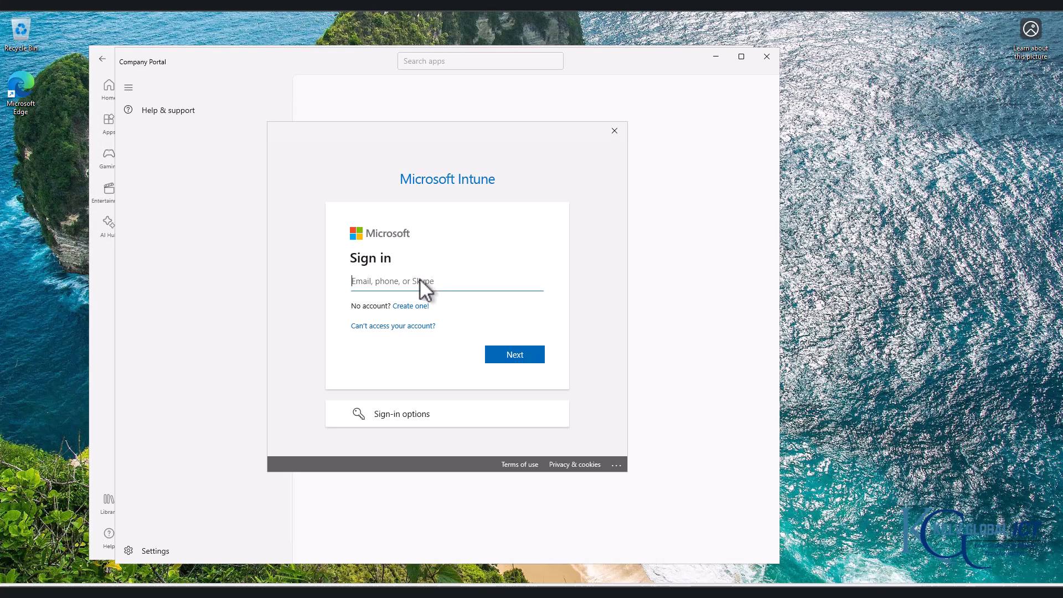
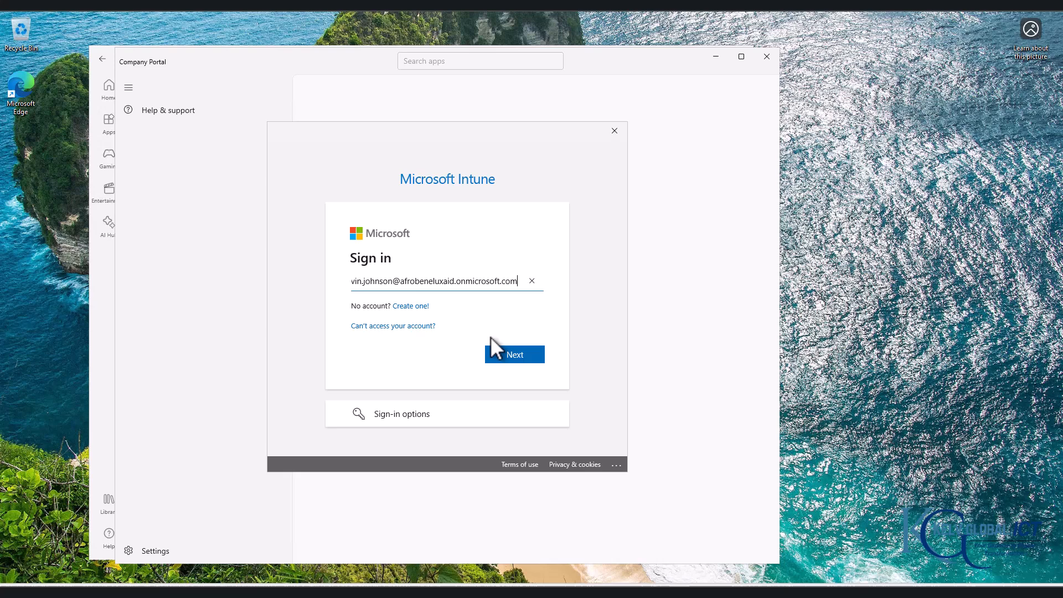
mouse_move(488, 319)
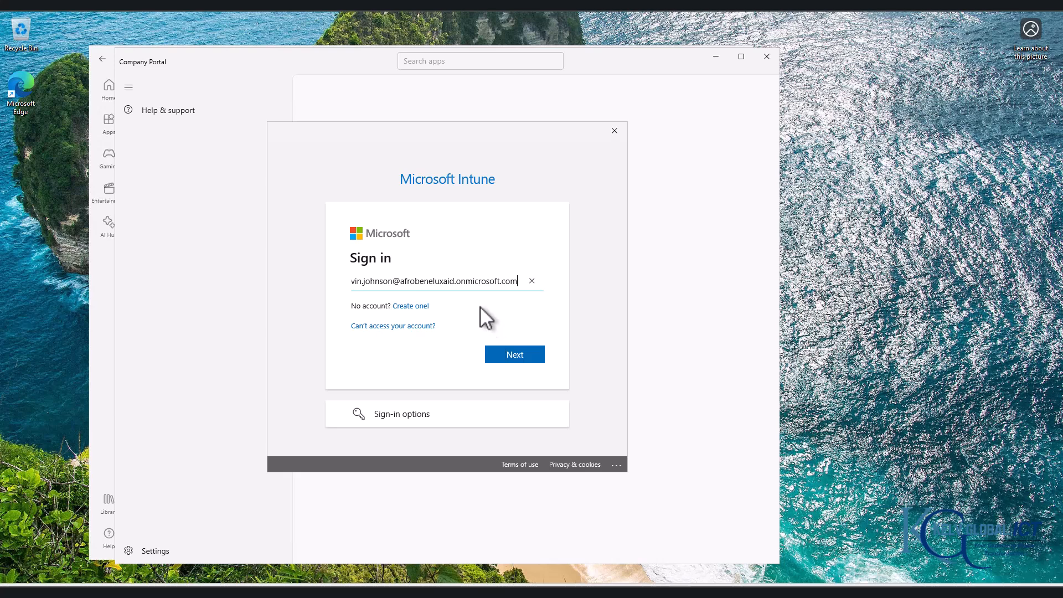
click(514, 355)
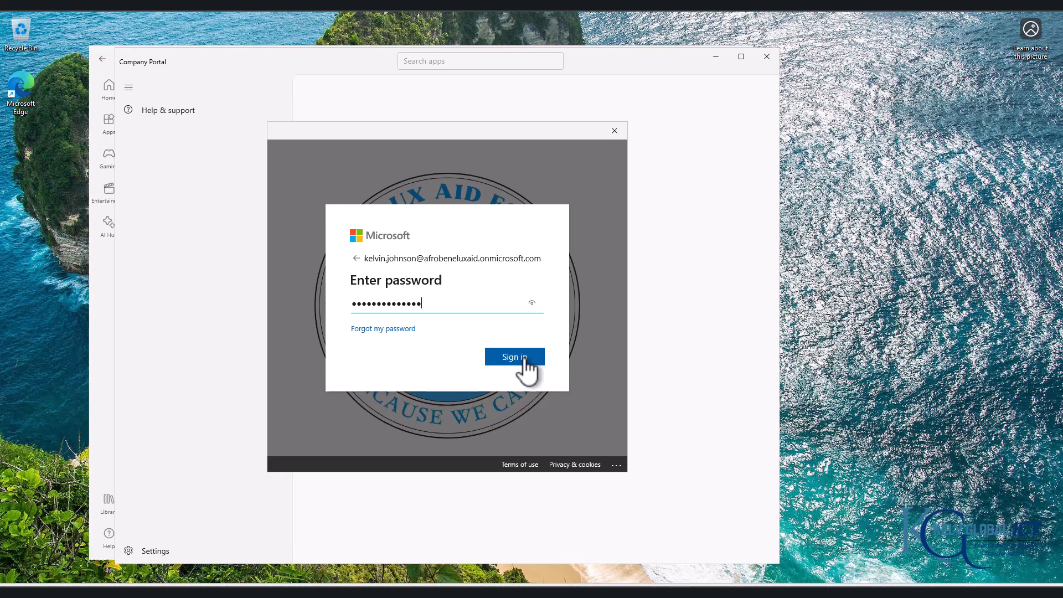
click(514, 358)
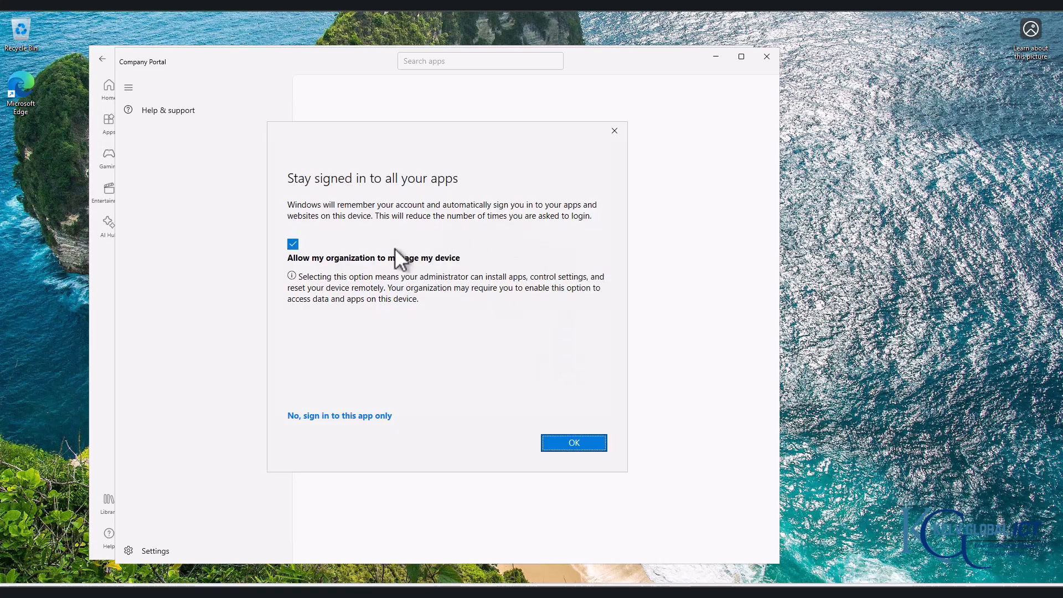
mouse_move(348, 198)
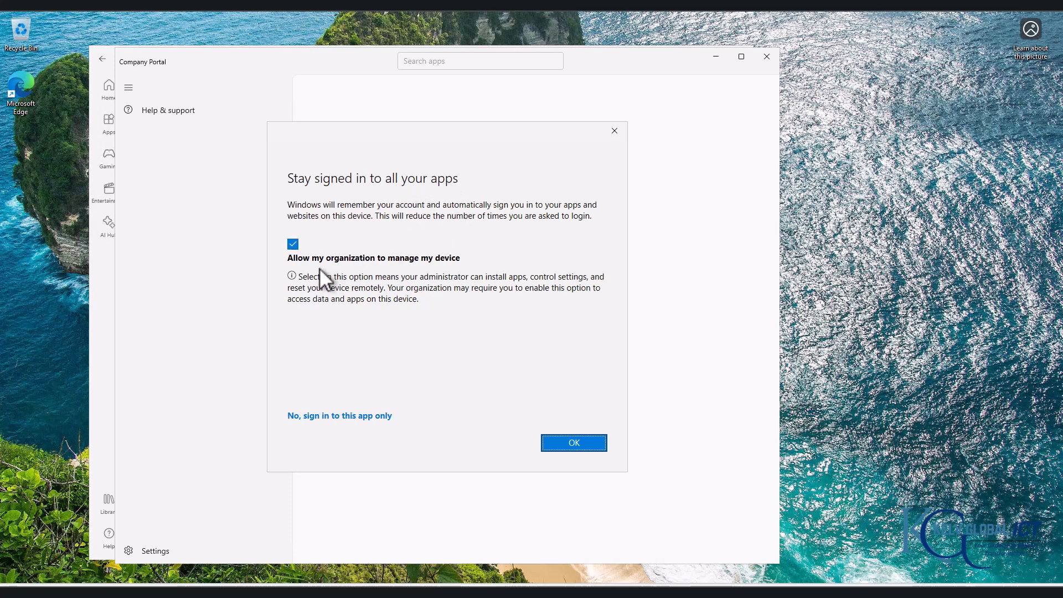
mouse_move(471, 292)
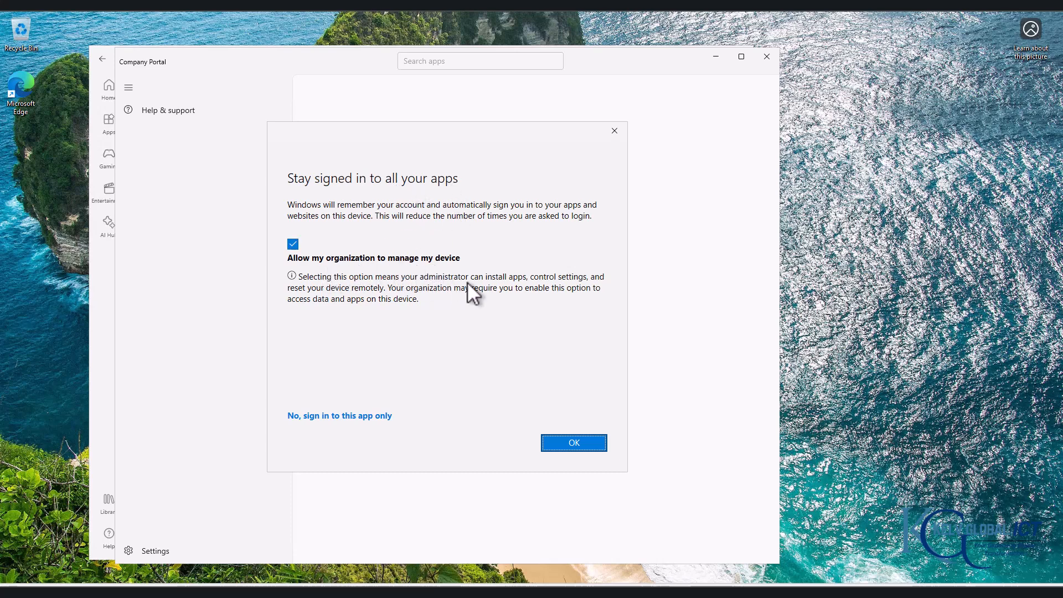
Allow the organization to manage this device, complete registration and finish with Done
click(573, 444)
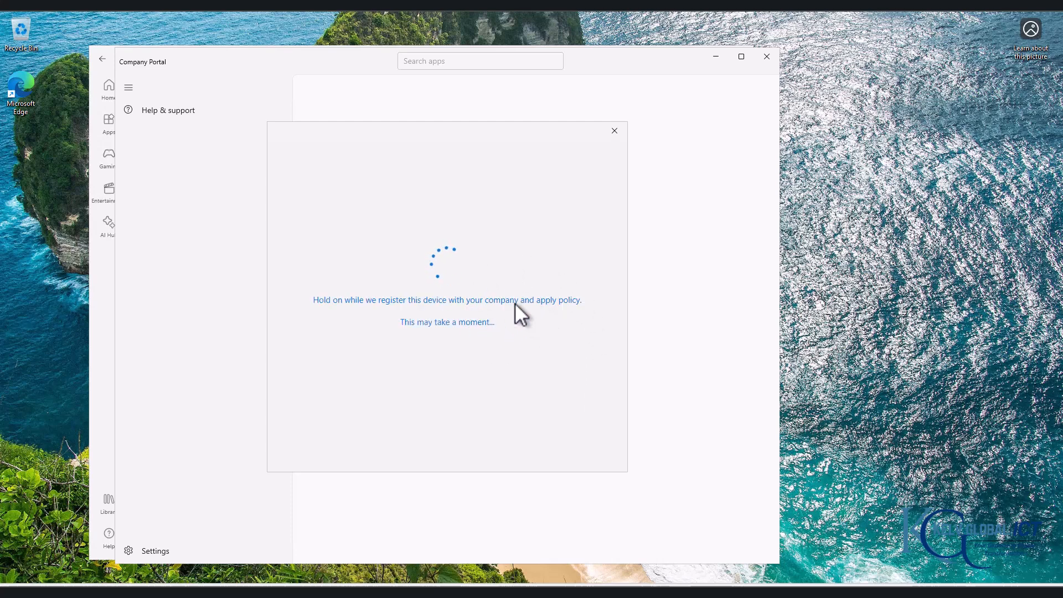
mouse_move(585, 358)
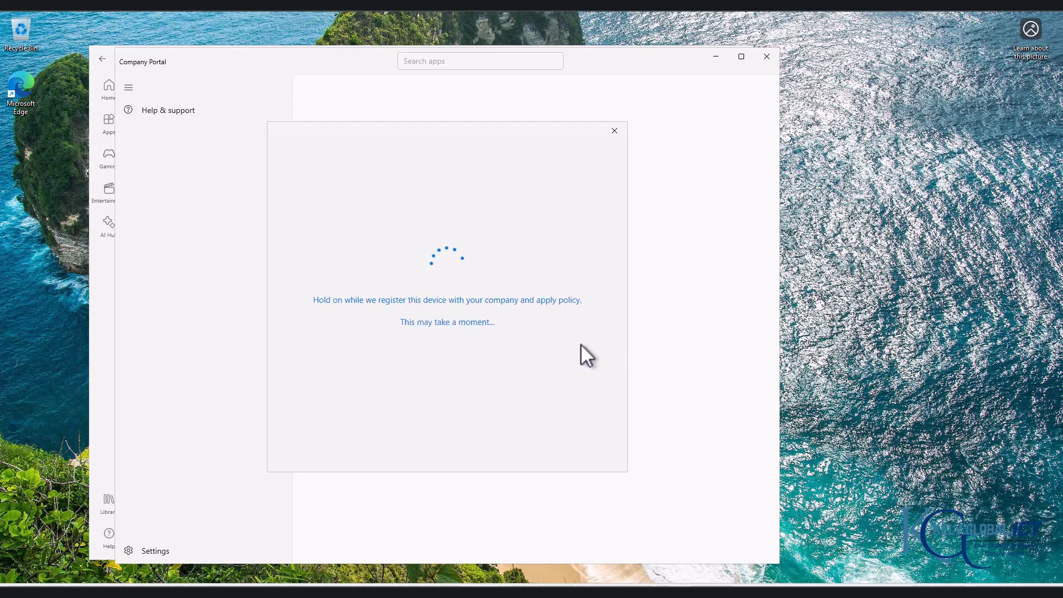
mouse_move(596, 322)
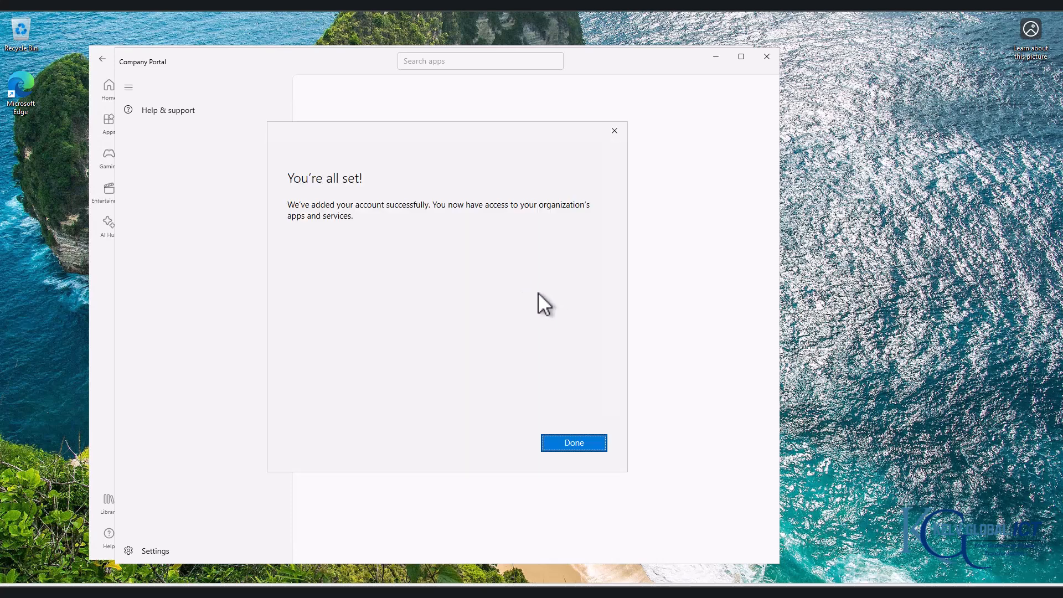
mouse_move(480, 316)
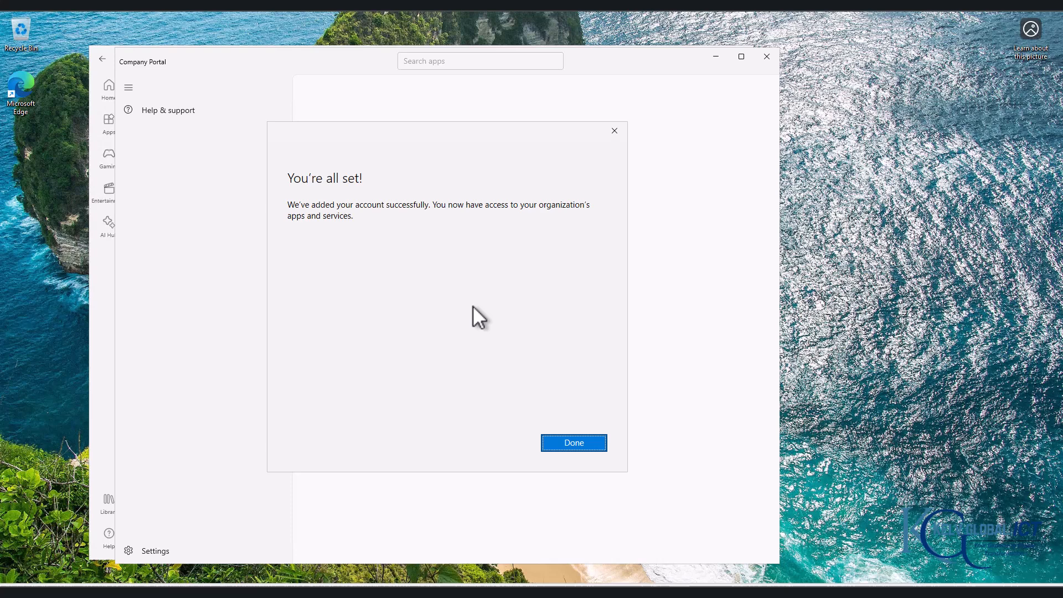
mouse_move(370, 227)
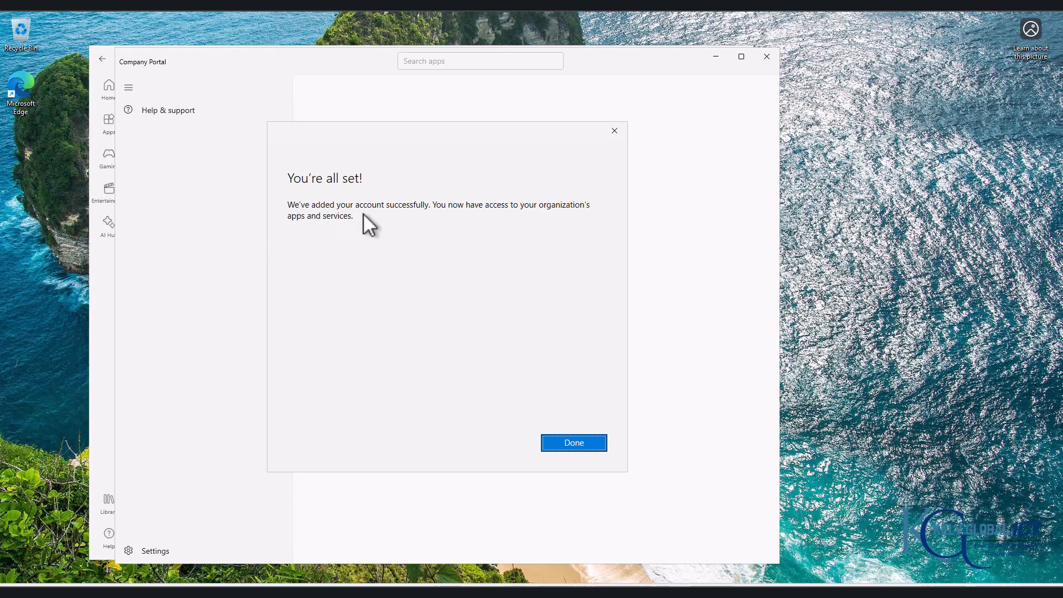
click(573, 442)
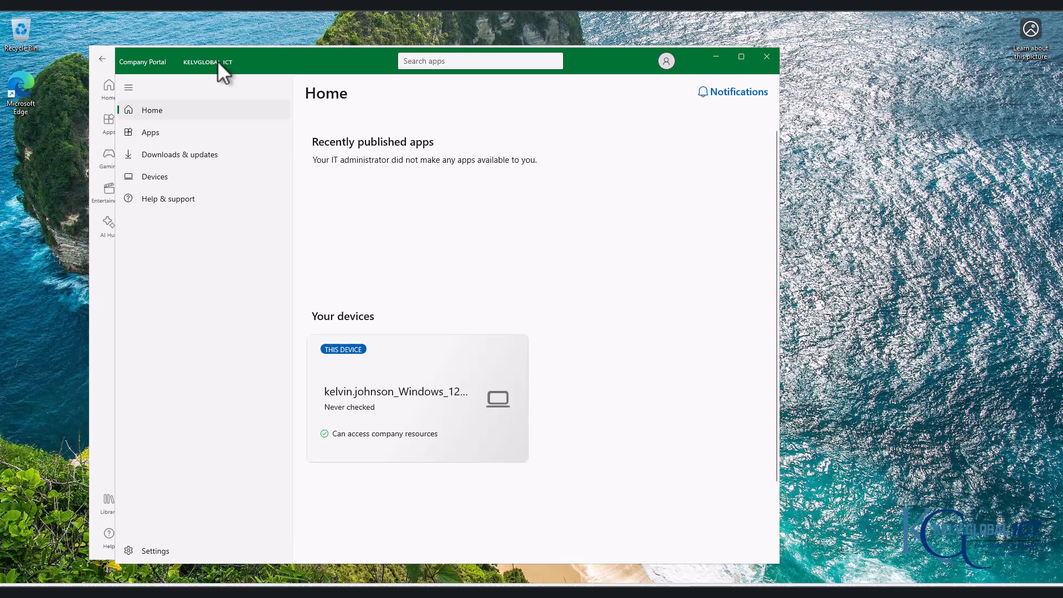
mouse_move(366, 444)
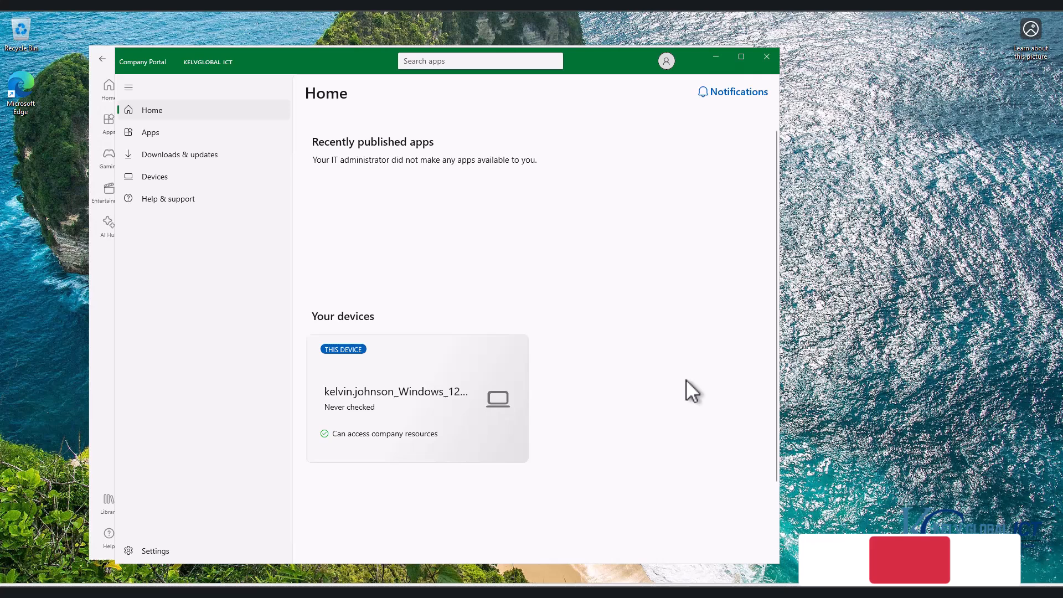
mouse_move(862, 313)
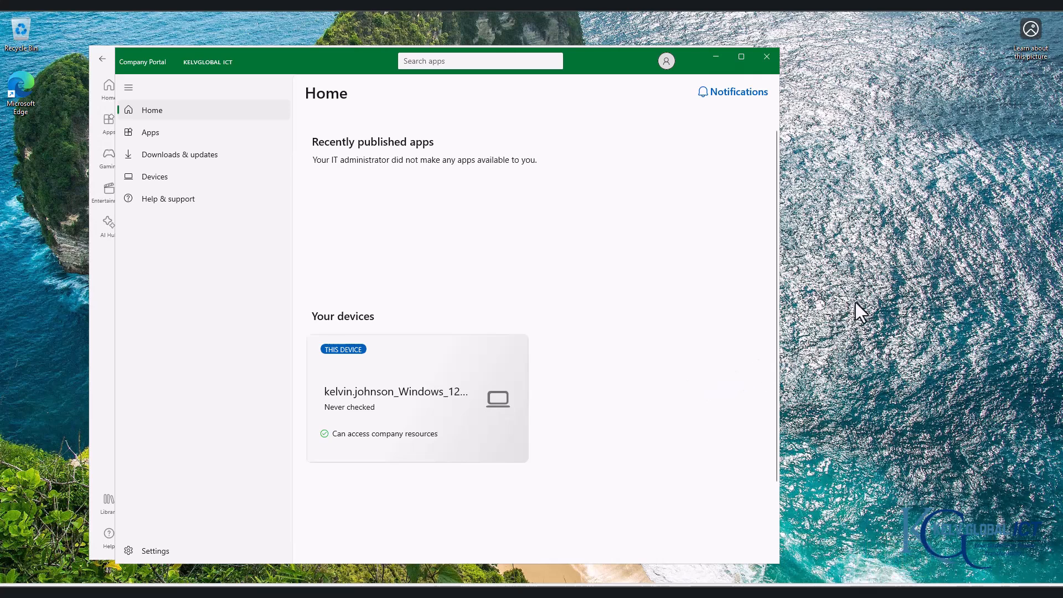
mouse_move(877, 304)
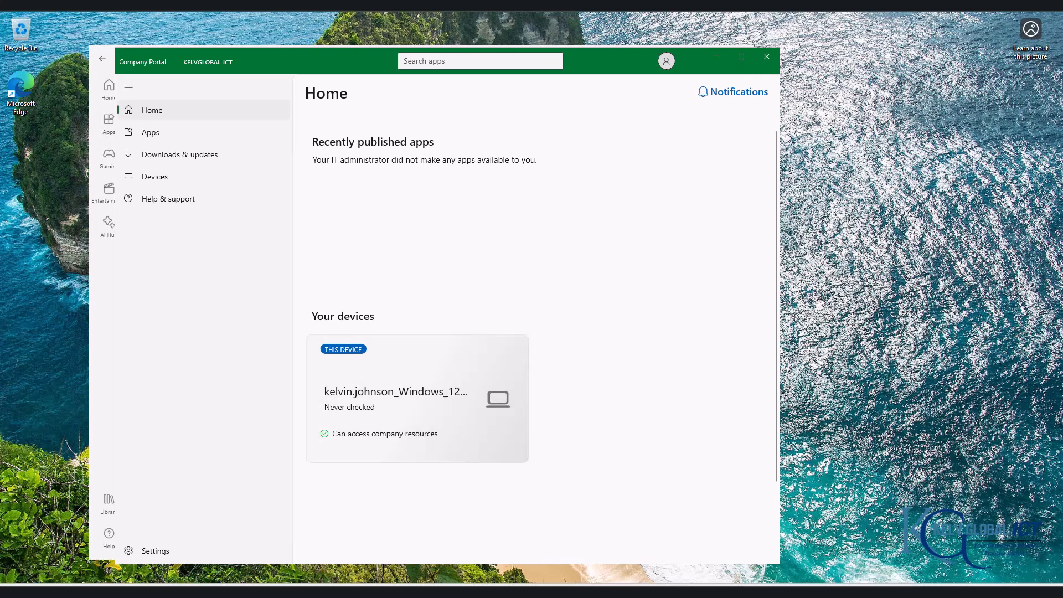
Search Windows for 'cmd' to bring up Command Prompt
text(cmd)
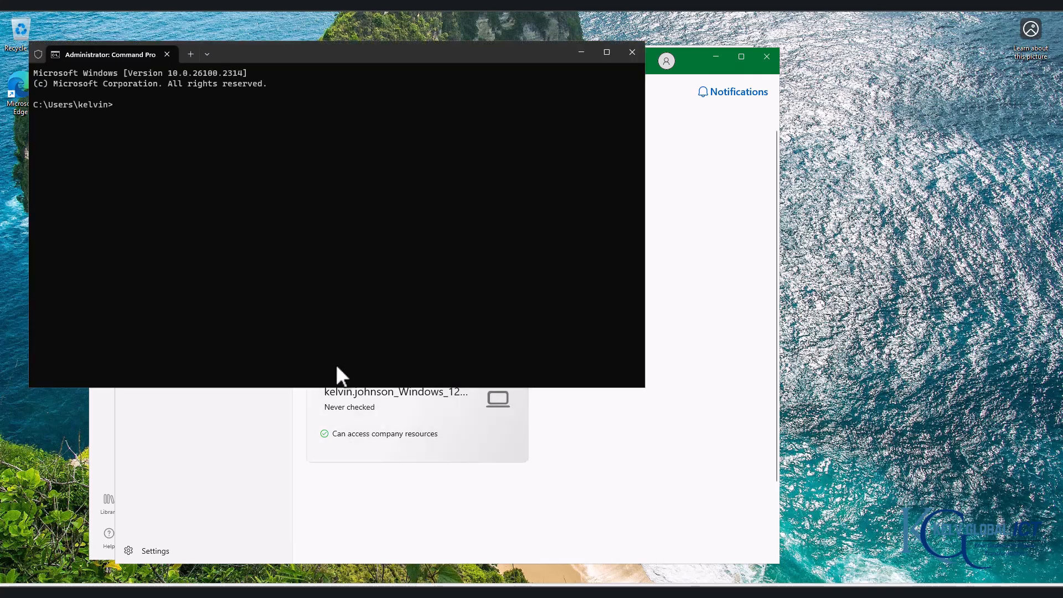
Run hostname in Command Prompt, confirming the computer name is BC001
text(hostname)
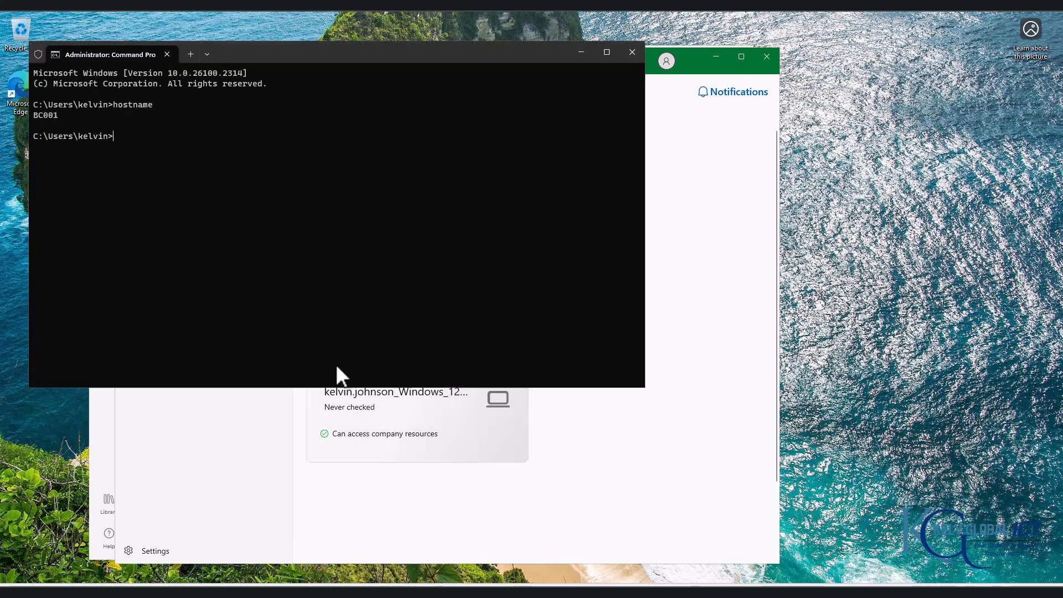
mouse_move(44, 140)
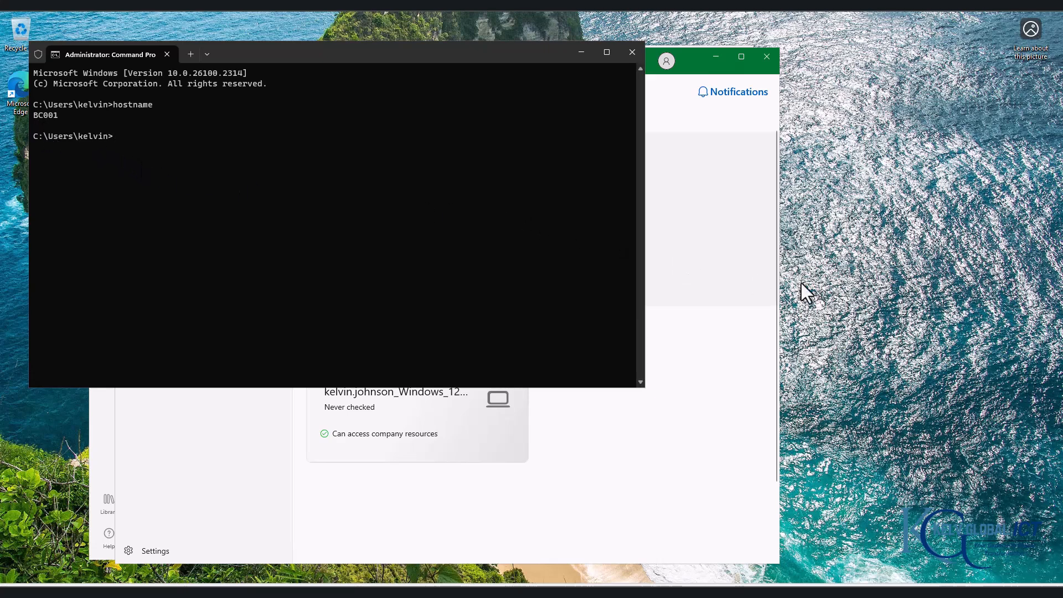
mouse_move(696, 151)
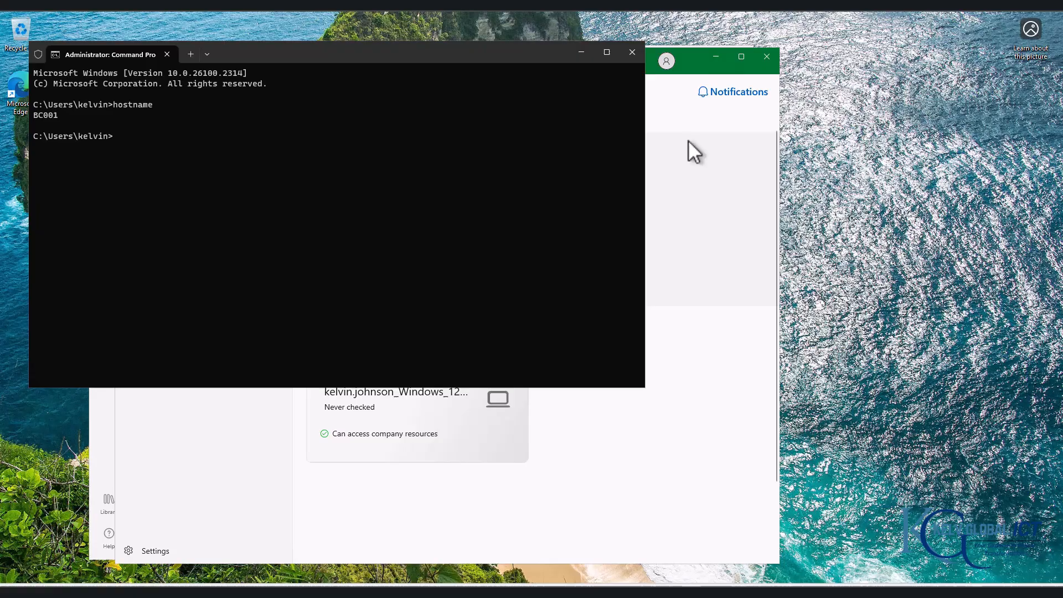
mouse_move(879, 288)
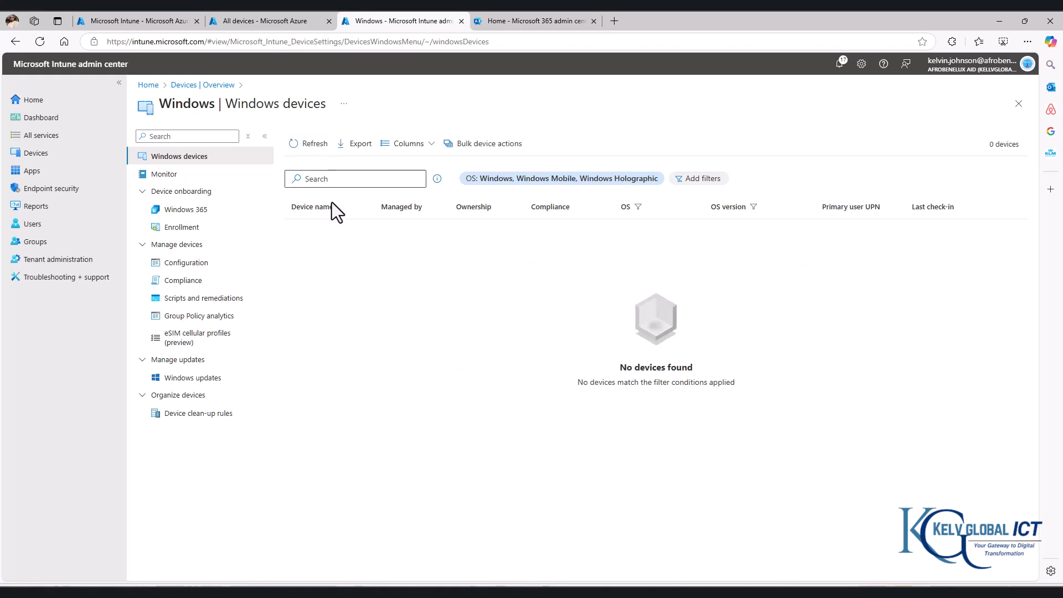
mouse_move(490, 307)
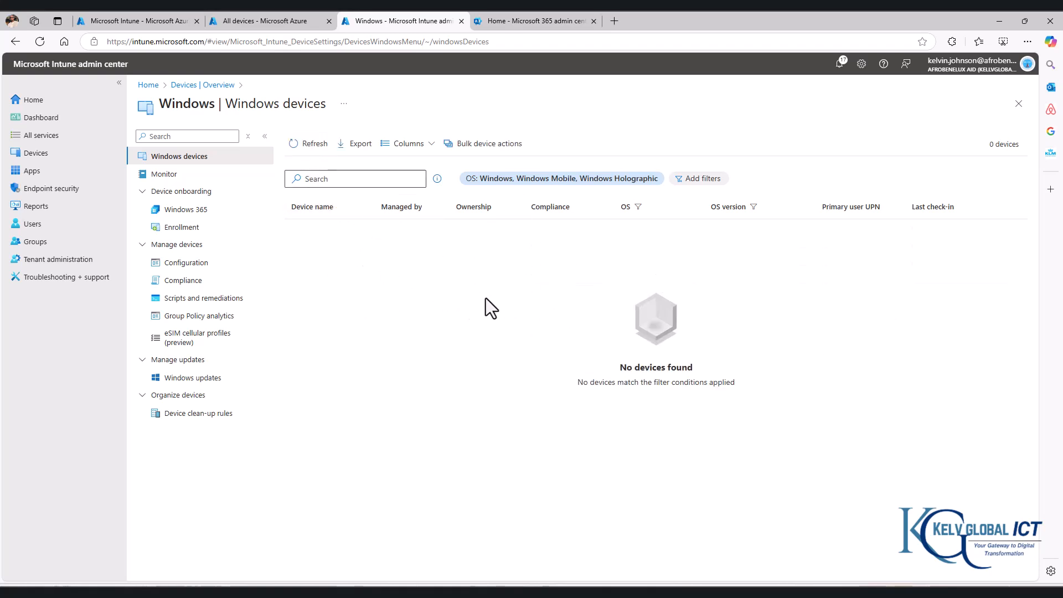
mouse_move(394, 258)
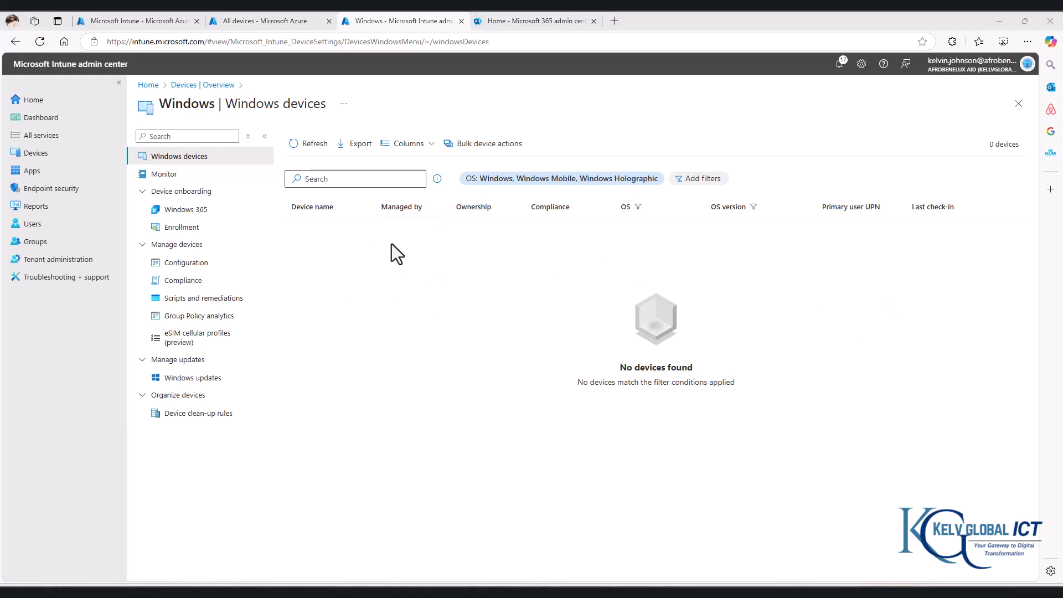
mouse_move(256, 126)
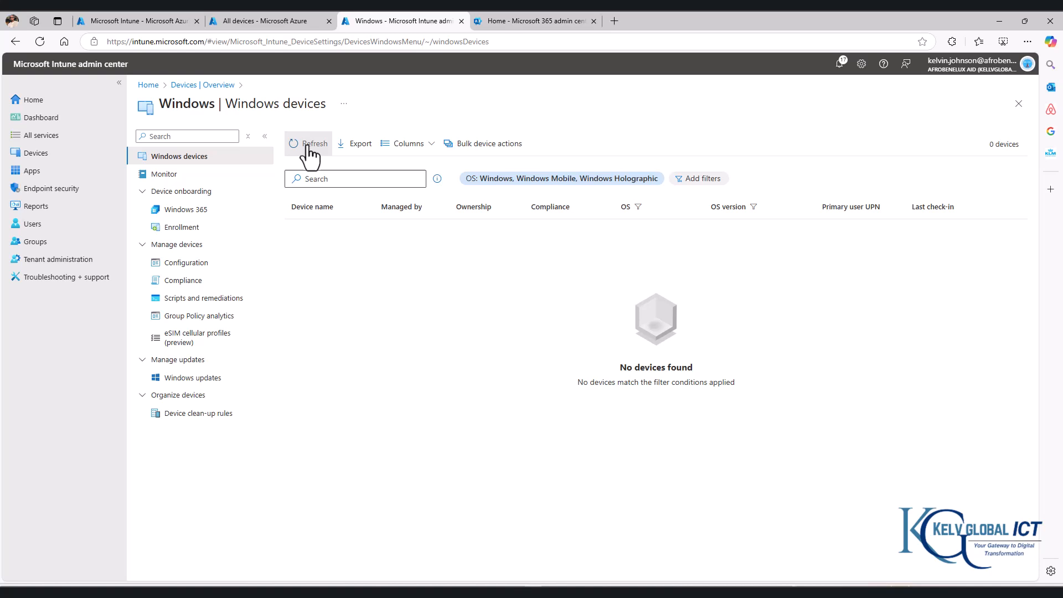
mouse_move(379, 248)
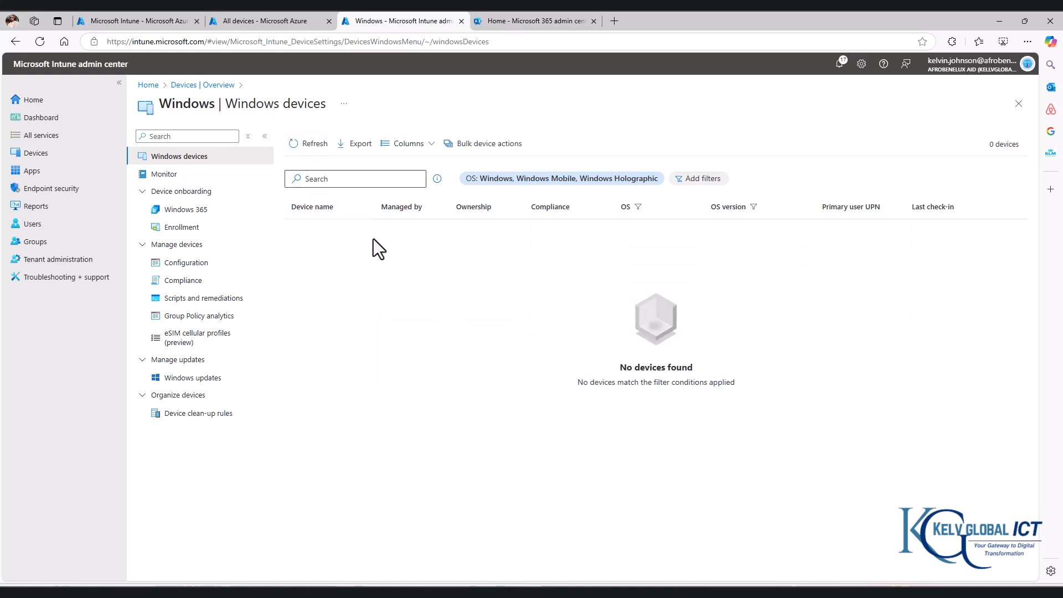
mouse_move(546, 291)
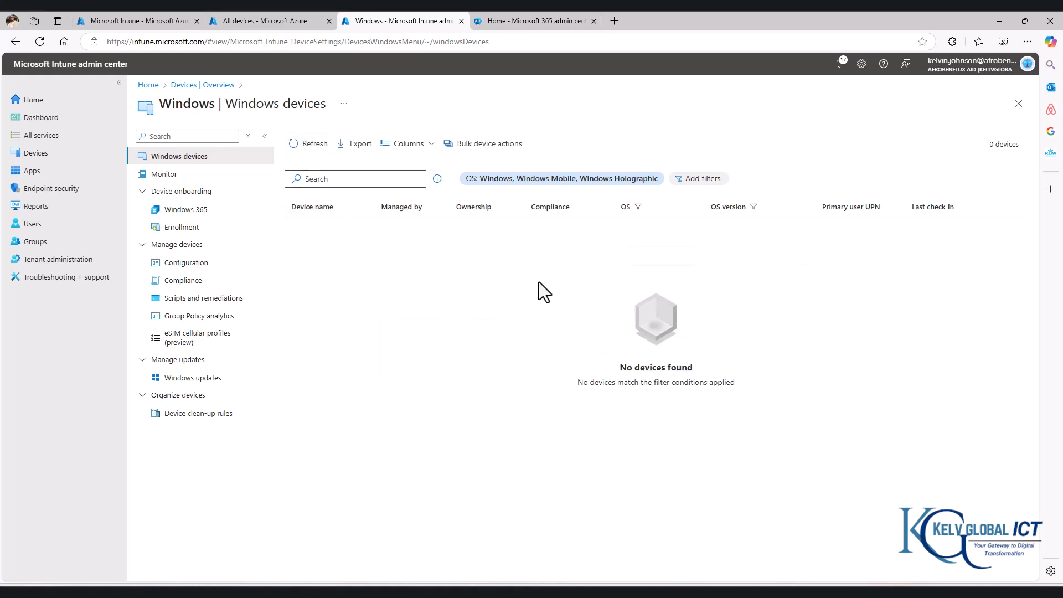
mouse_move(843, 311)
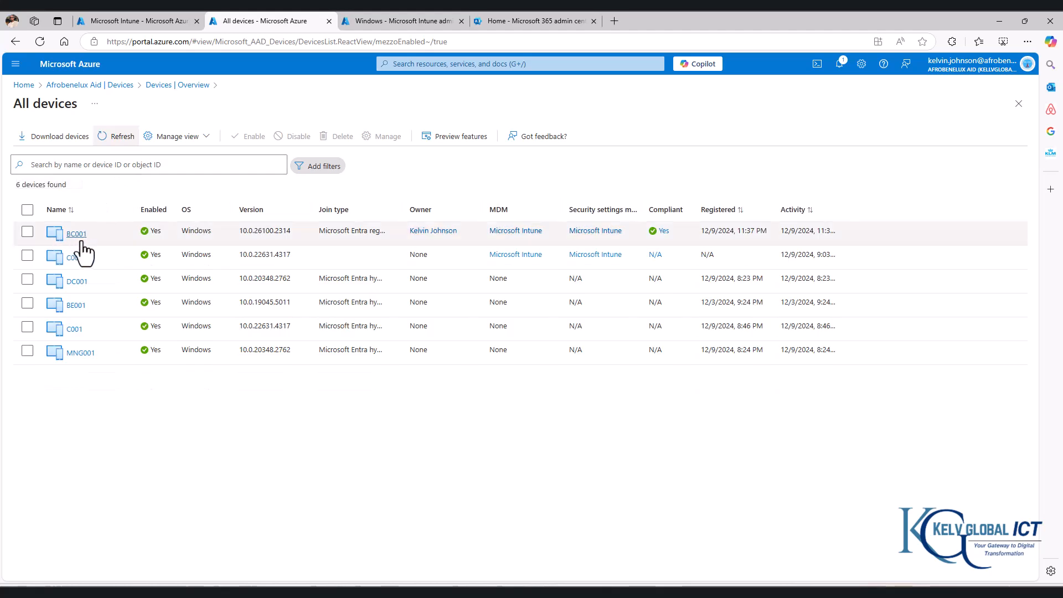
mouse_move(510, 256)
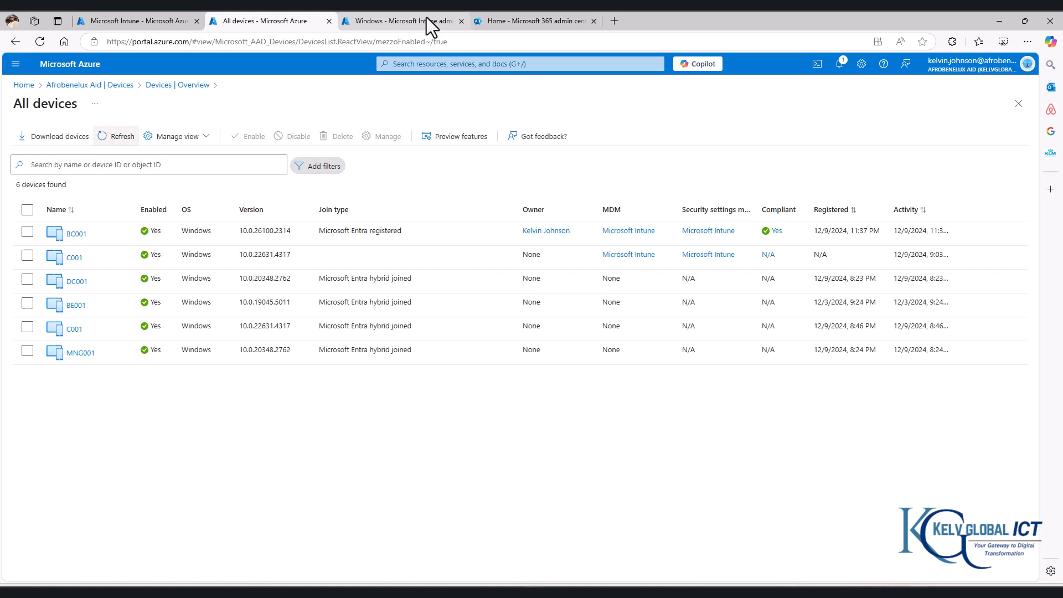
Refresh the Intune Windows devices list so BC001 shows as Intune-managed, Personal and Compliant
click(400, 21)
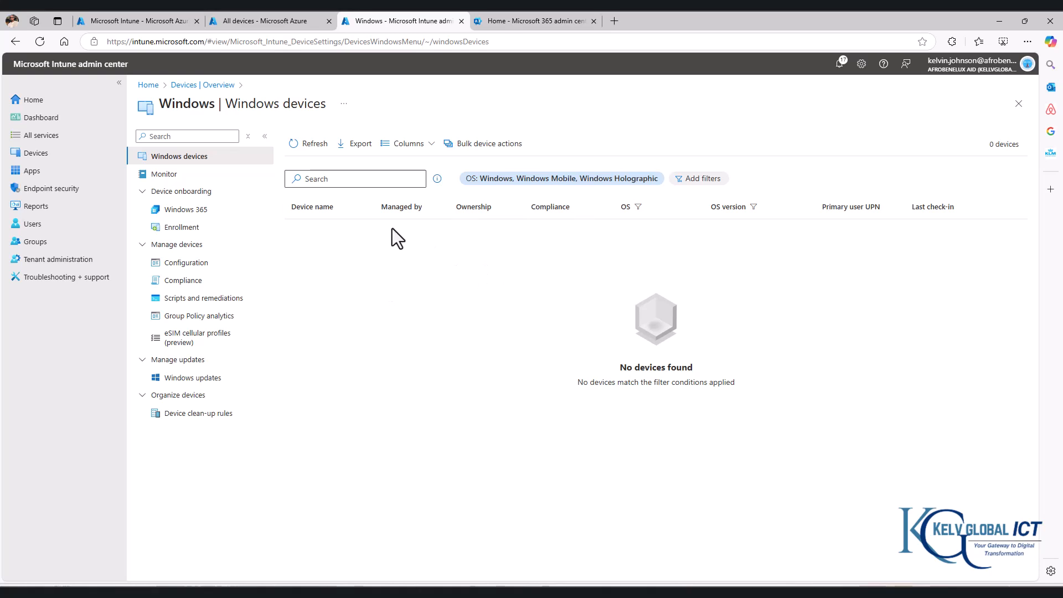
mouse_move(496, 243)
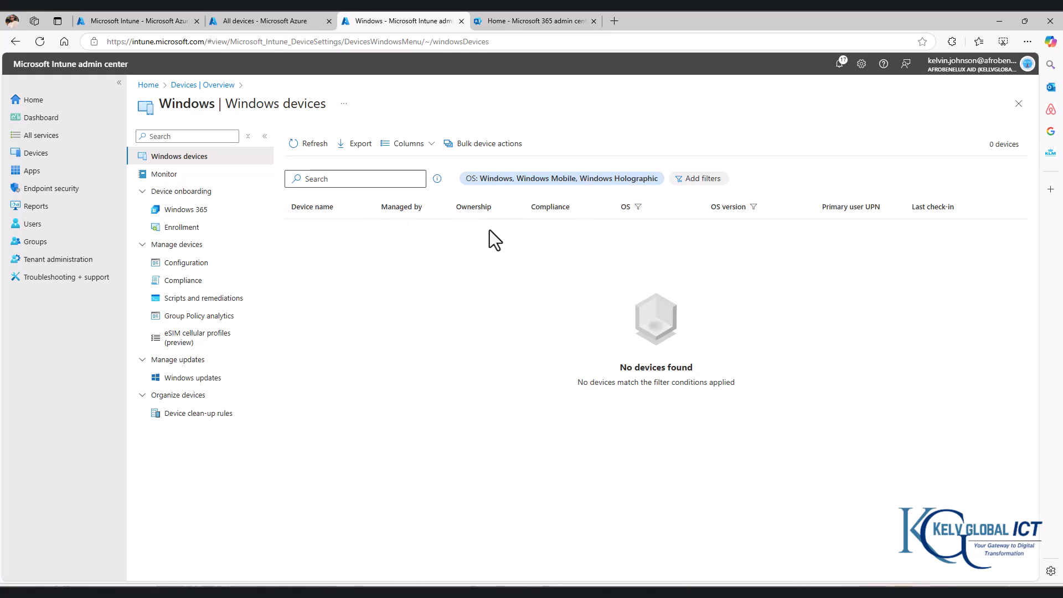
click(308, 143)
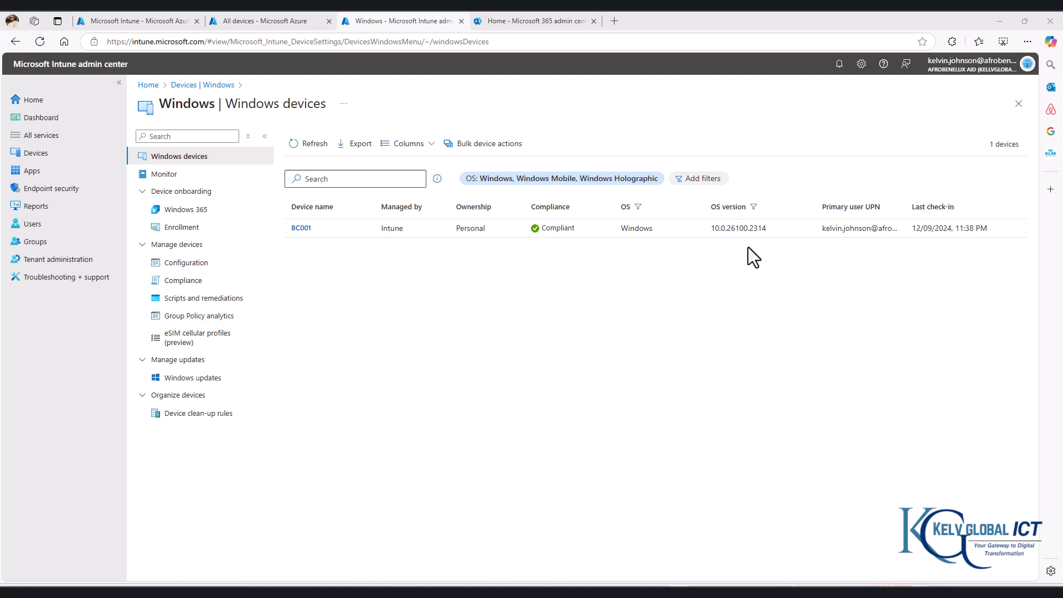
mouse_move(359, 231)
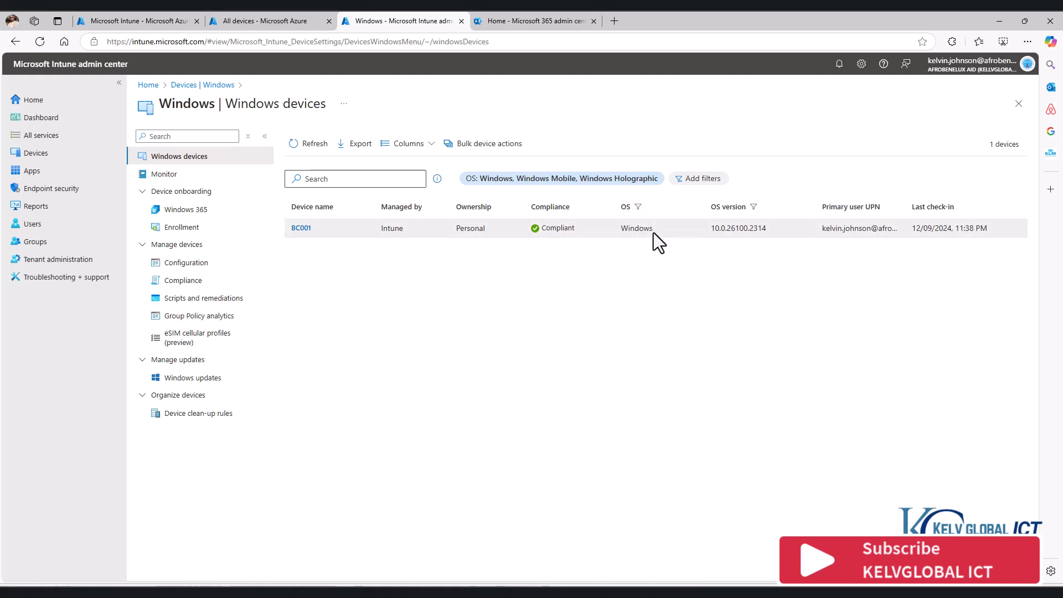
mouse_move(851, 238)
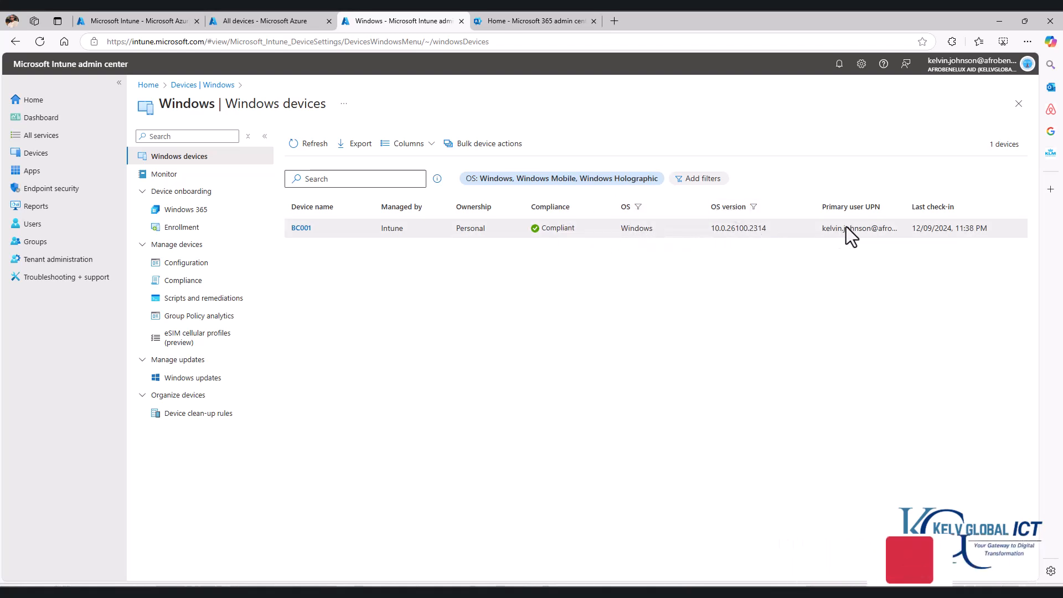
mouse_move(869, 255)
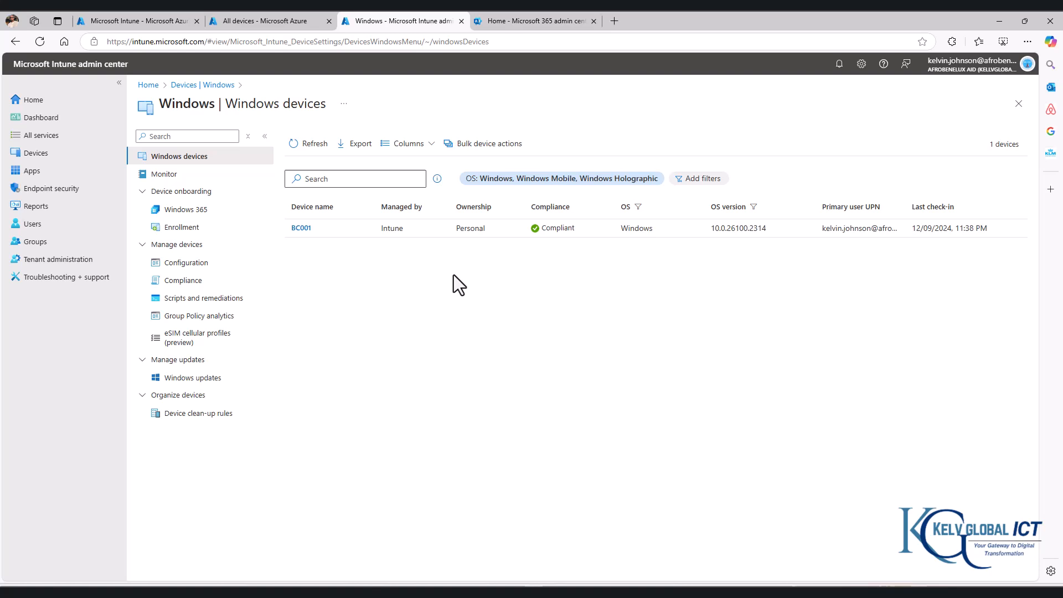
mouse_move(488, 298)
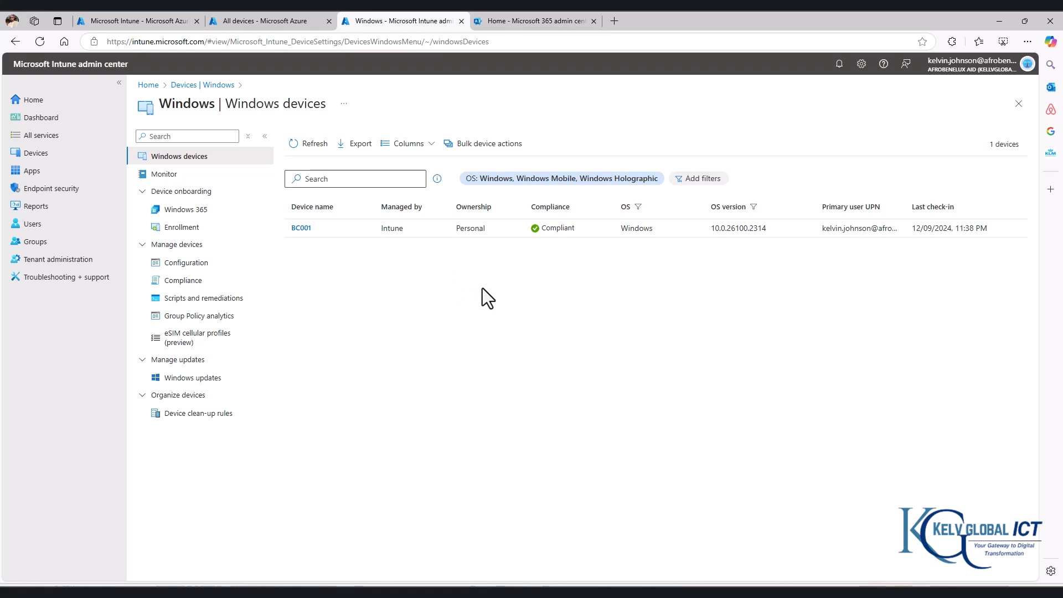
mouse_move(517, 298)
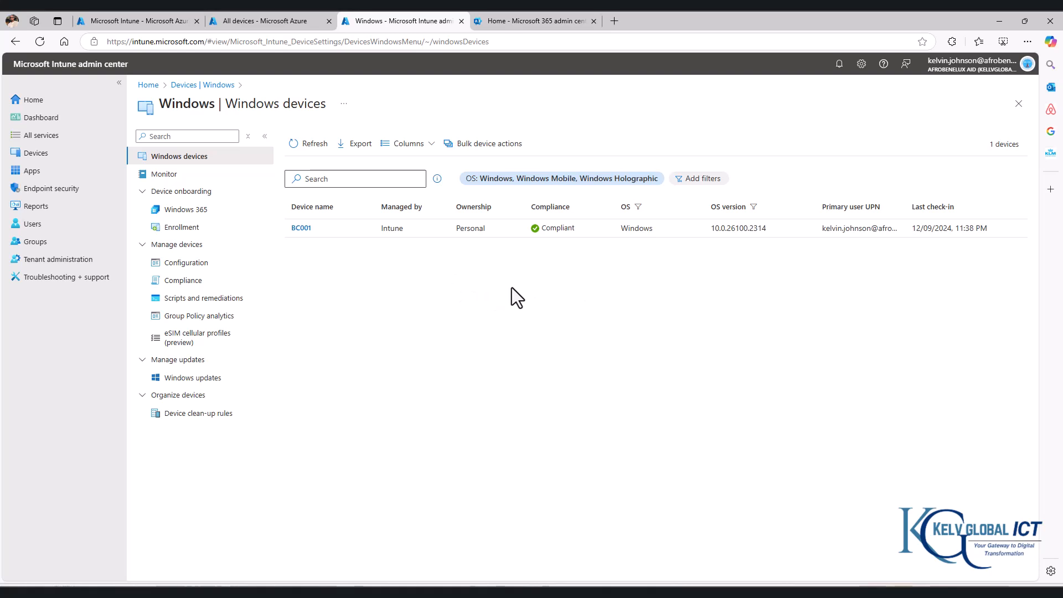